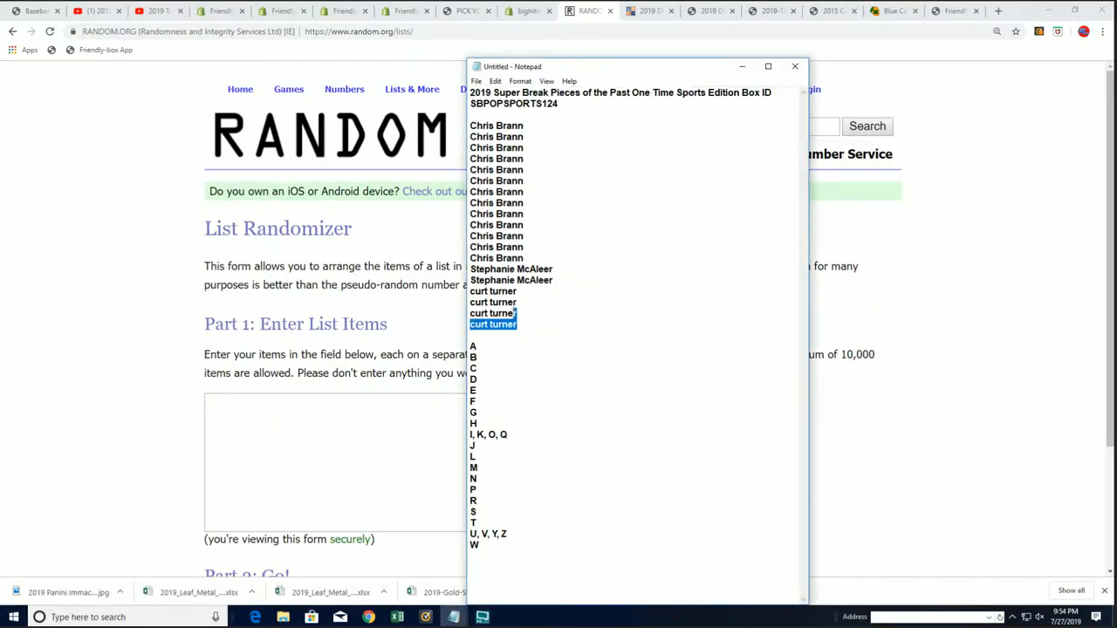
Copy the 19 owner names from Notepad for the List Randomizer field
right_click(492, 218)
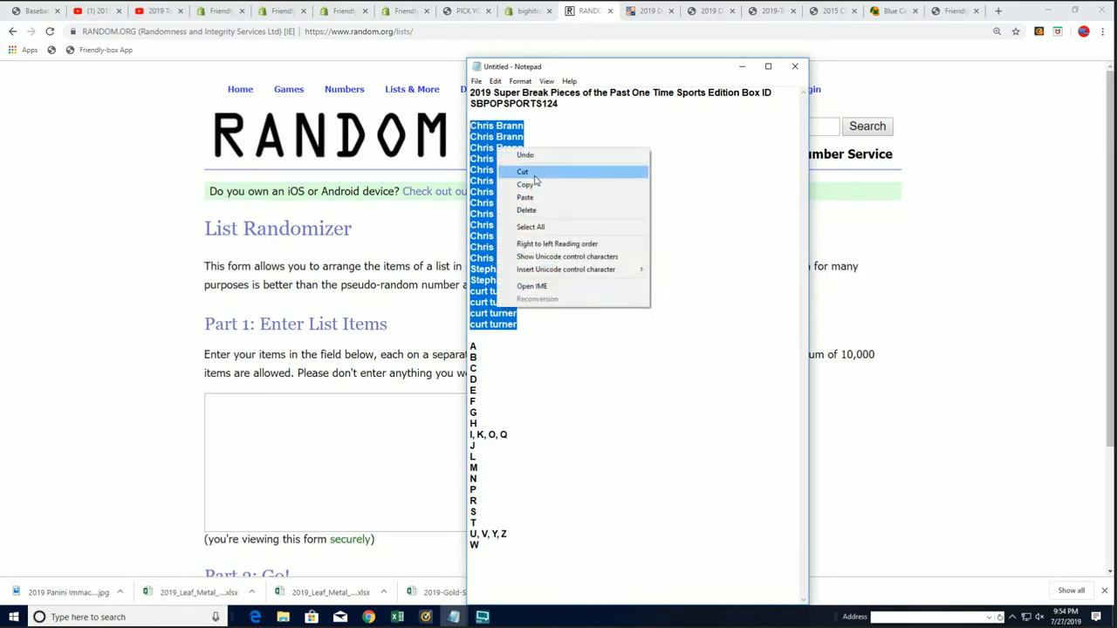
right_click(293, 400)
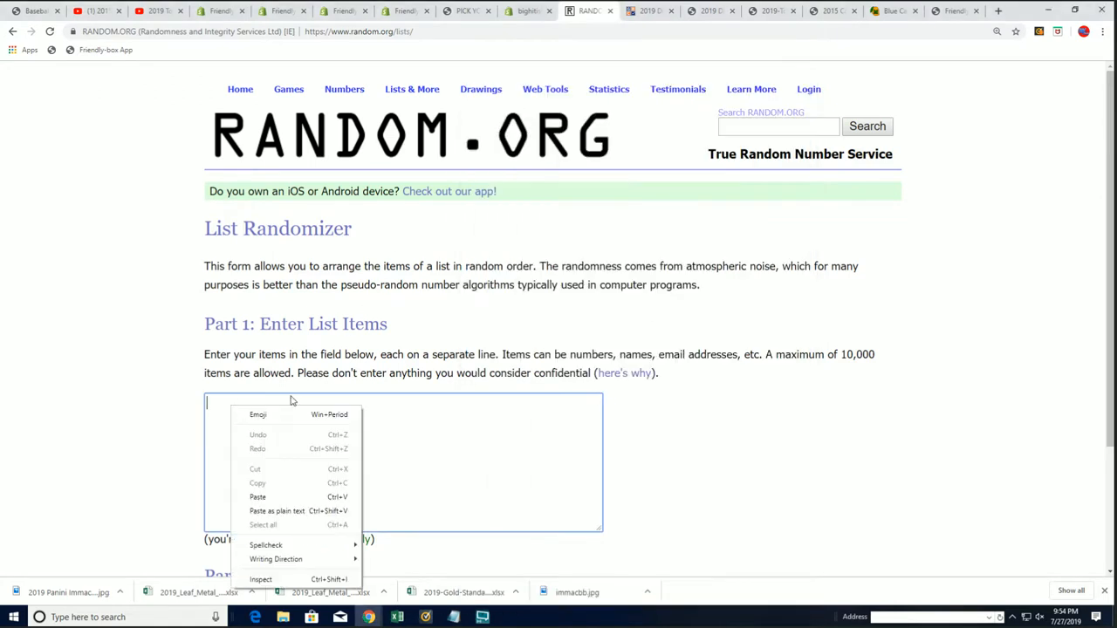
Paste the 19 owner names and randomize them seven times with Again!
left_click(258, 496)
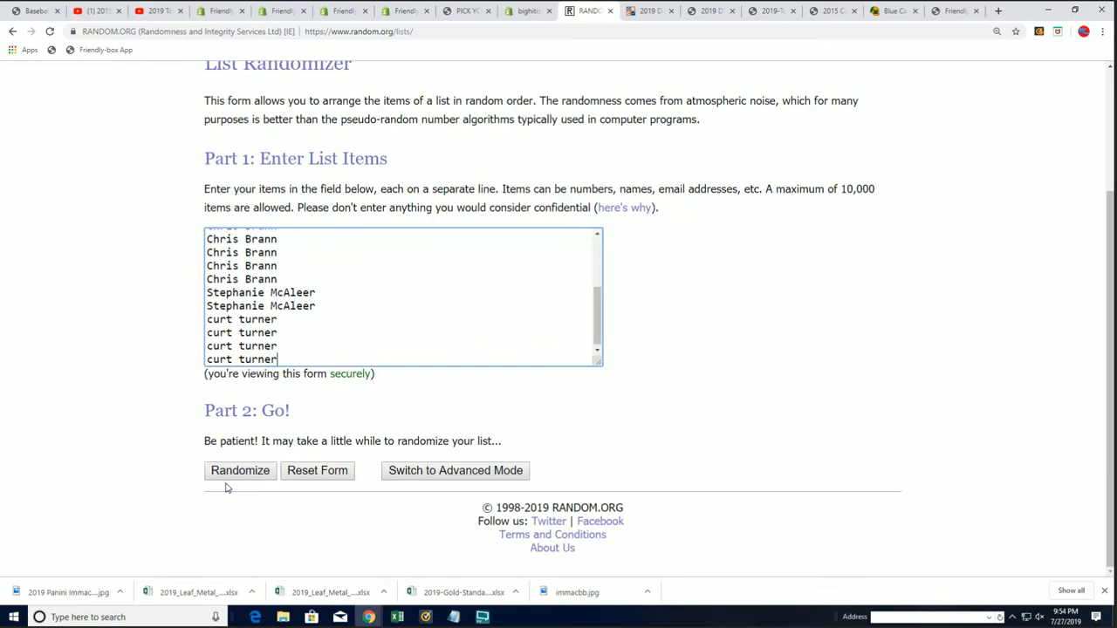
left_click(241, 471)
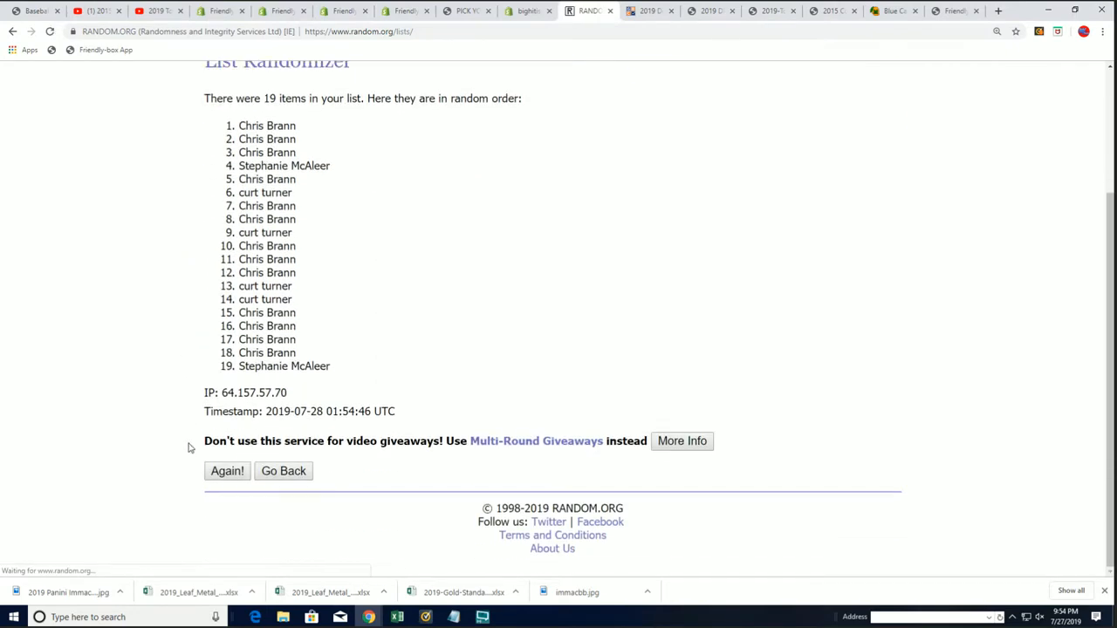
left_click(227, 471)
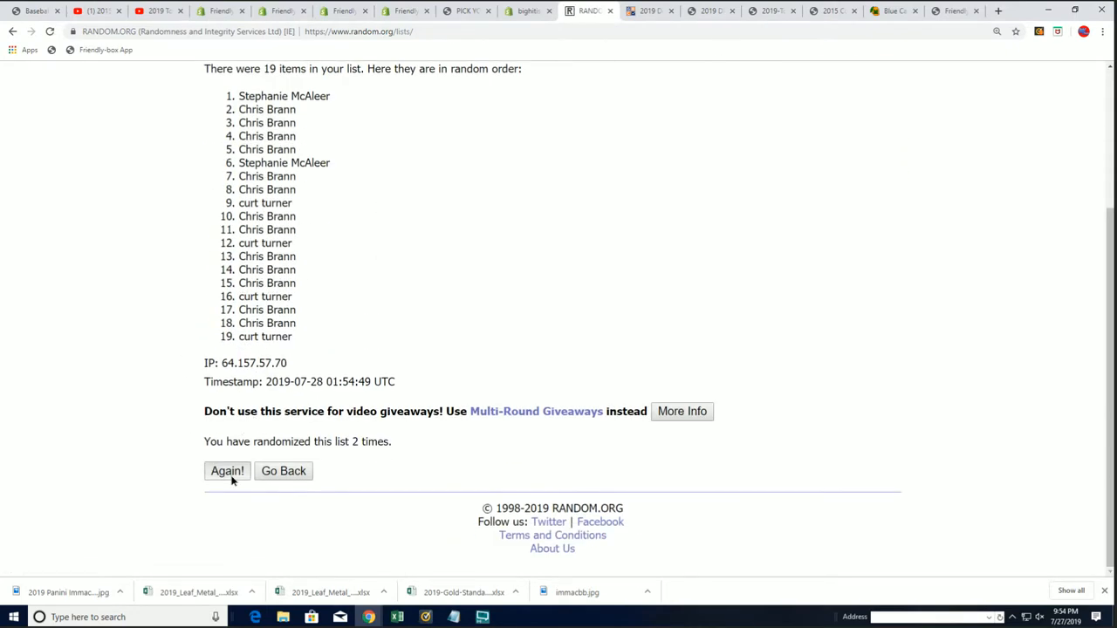
left_click(227, 471)
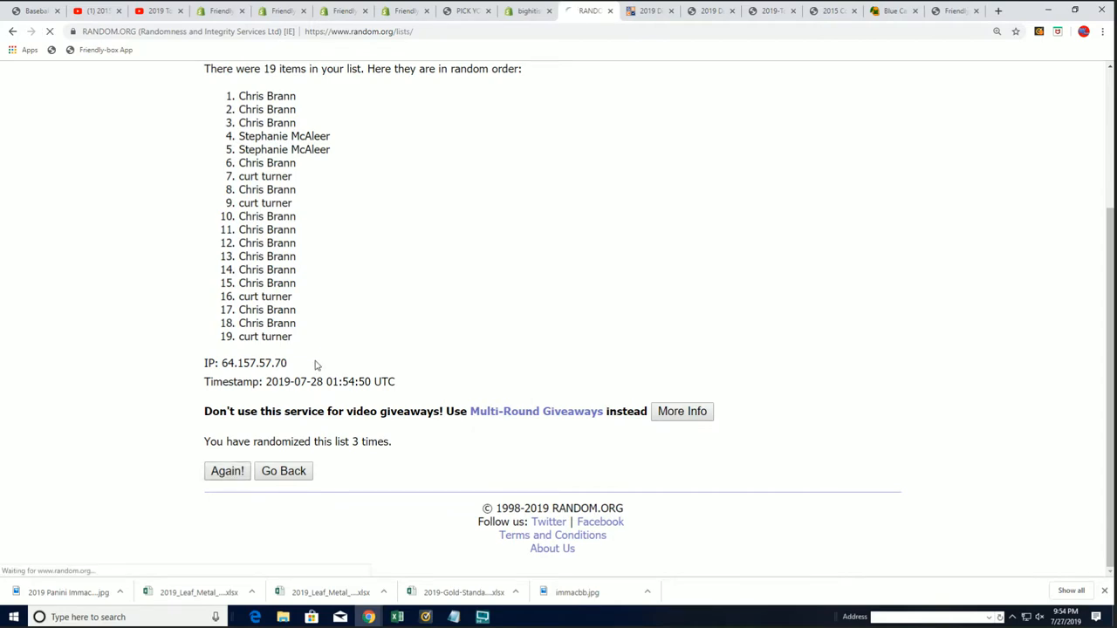
left_click(227, 471)
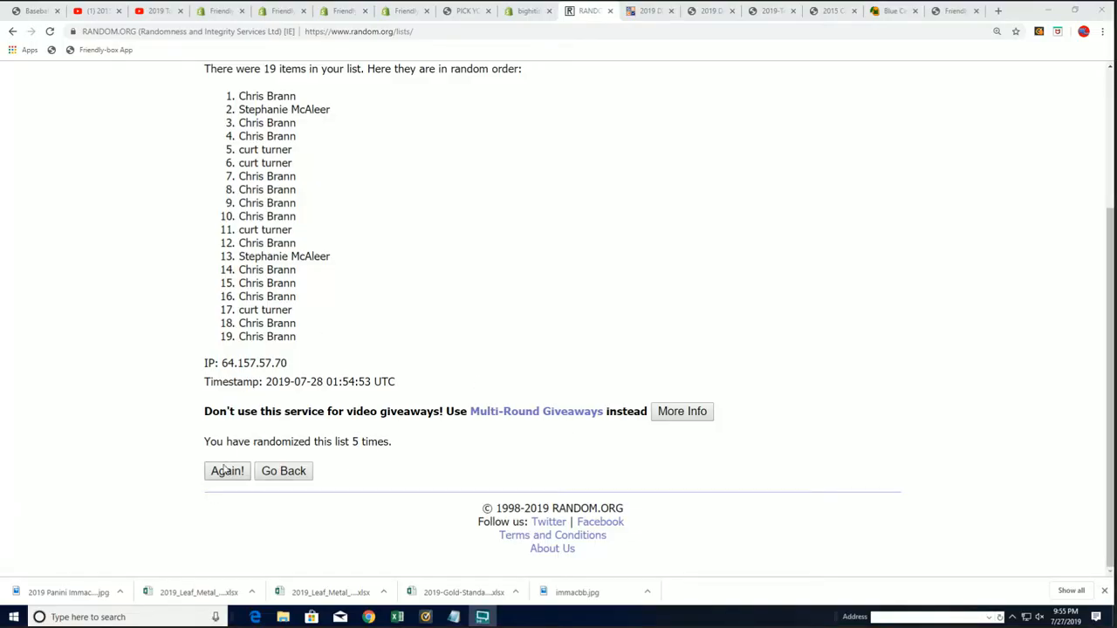
left_click(227, 471)
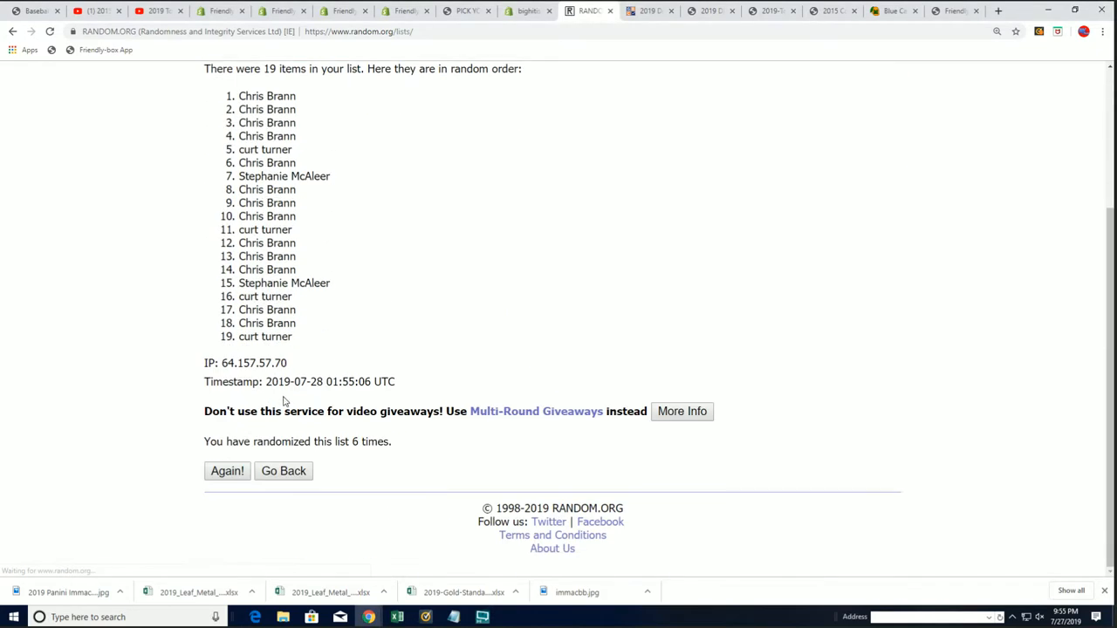
left_click(227, 472)
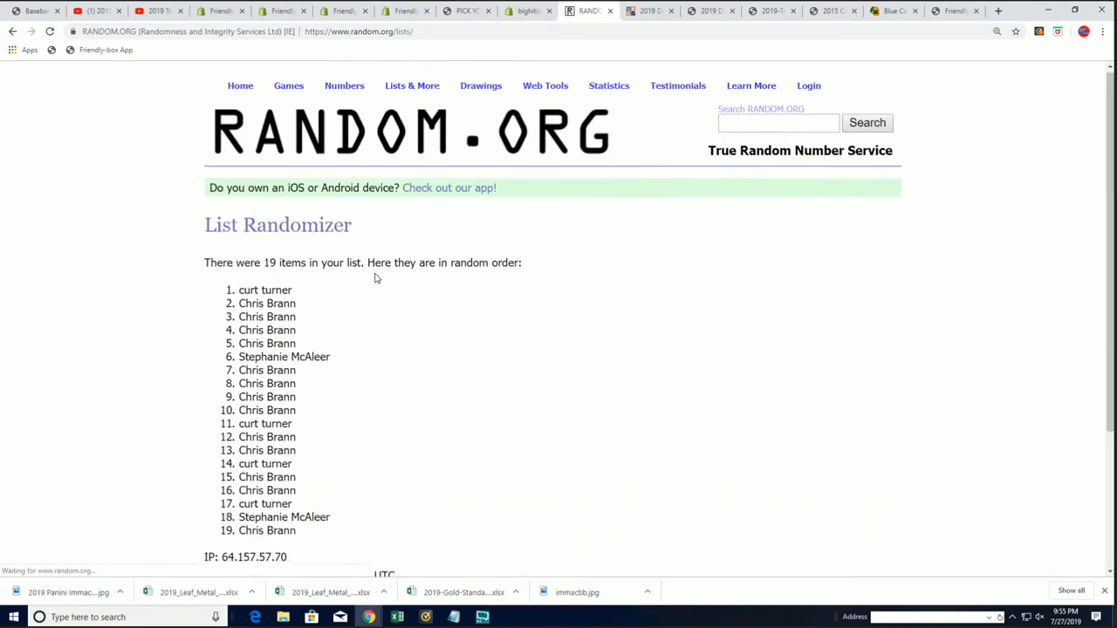
scroll("down", 3)
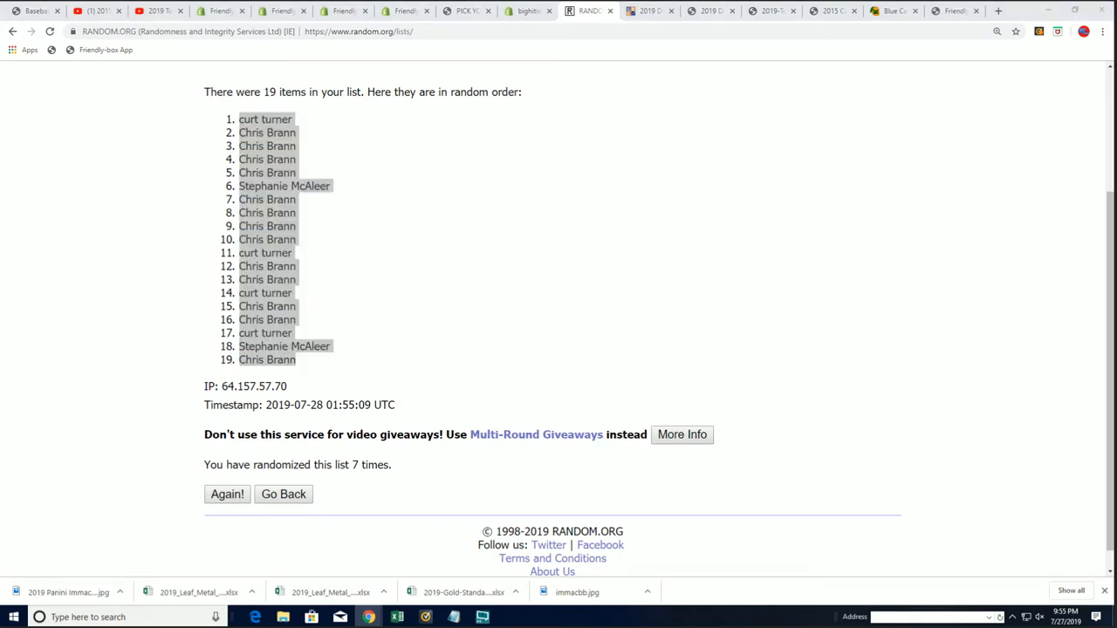
Copy the shuffled owner names, then randomize the 19 last-name letter groups
left_click(396, 618)
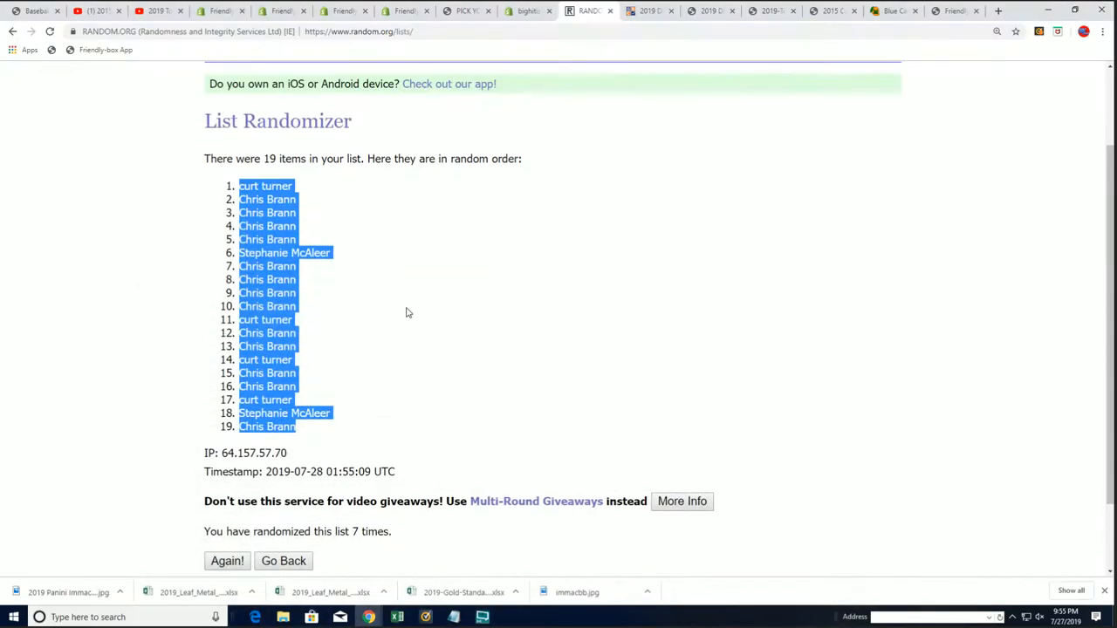
left_click(282, 560)
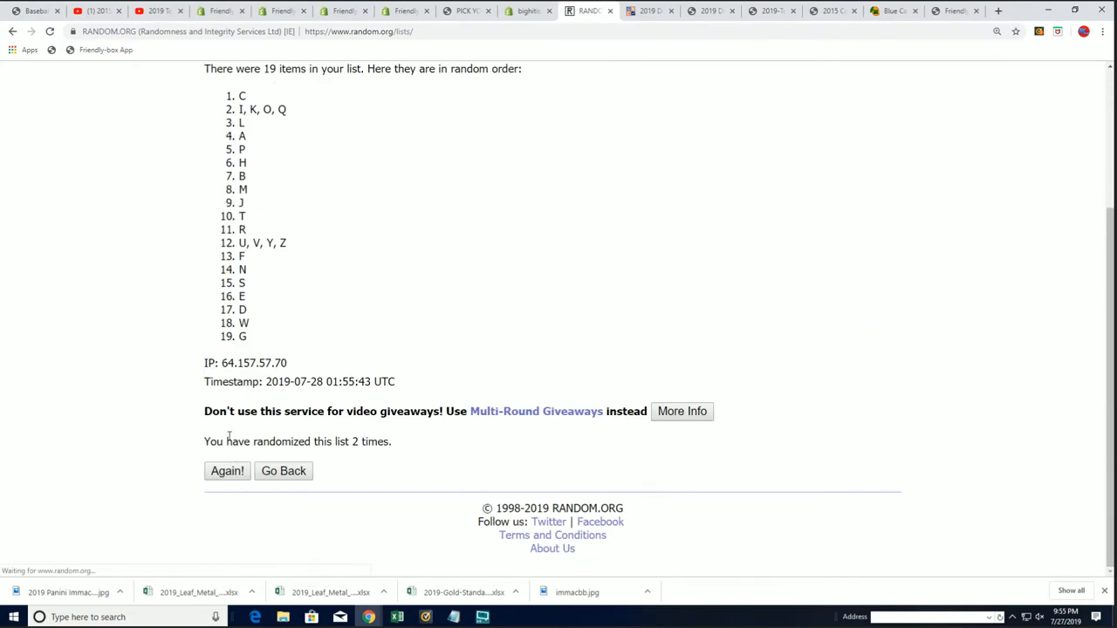
Reshuffle the letter groups to a seventh randomization and switch to the owners spreadsheet
left_click(226, 471)
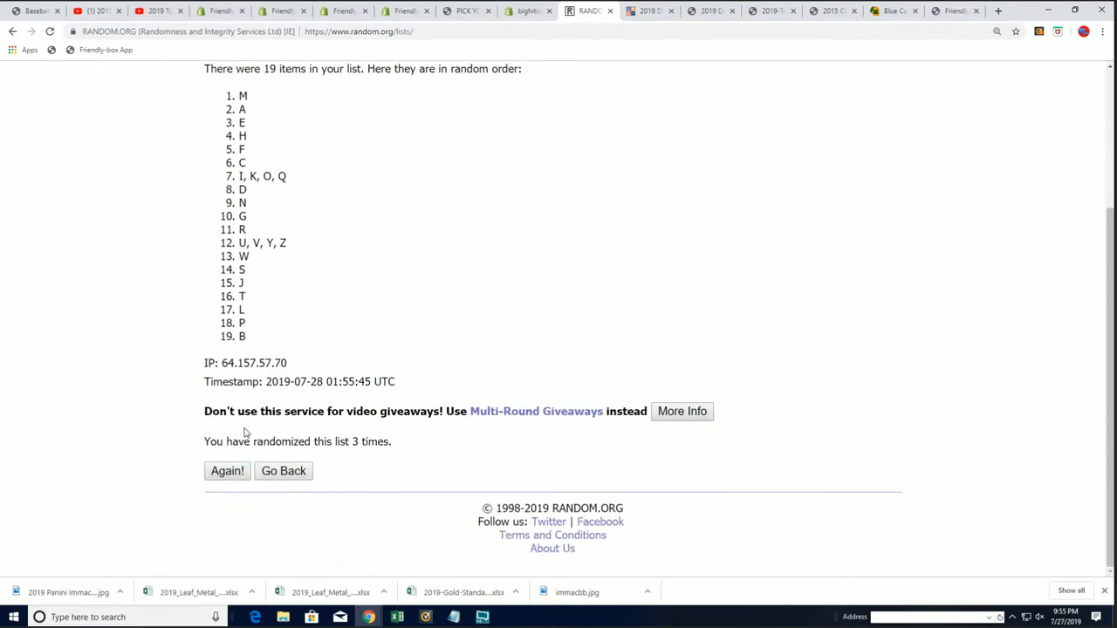
left_click(227, 471)
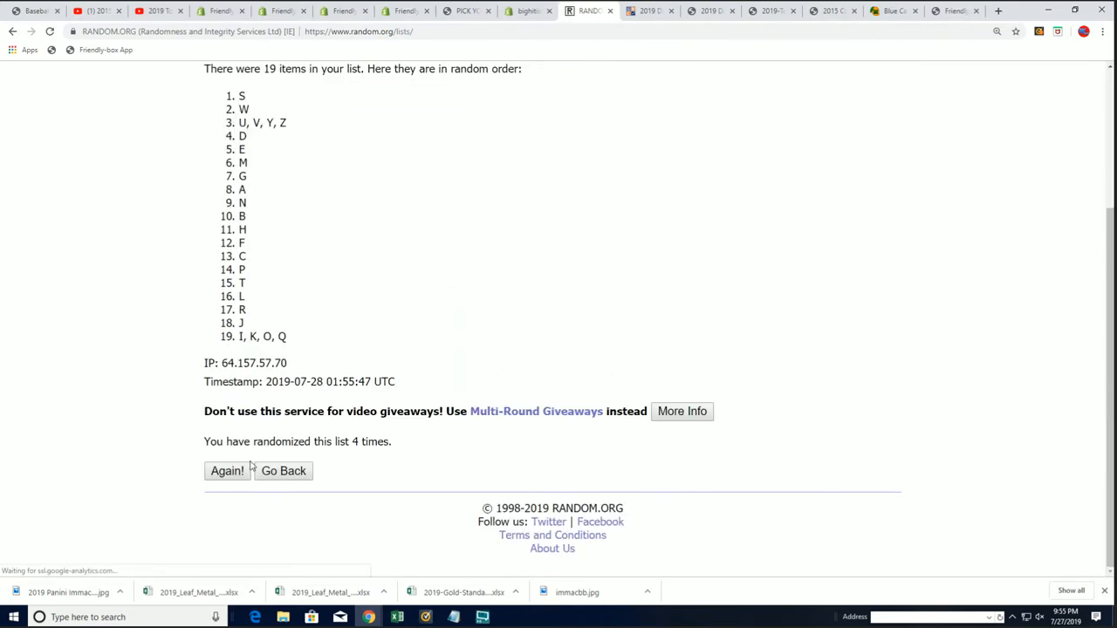
left_click(227, 472)
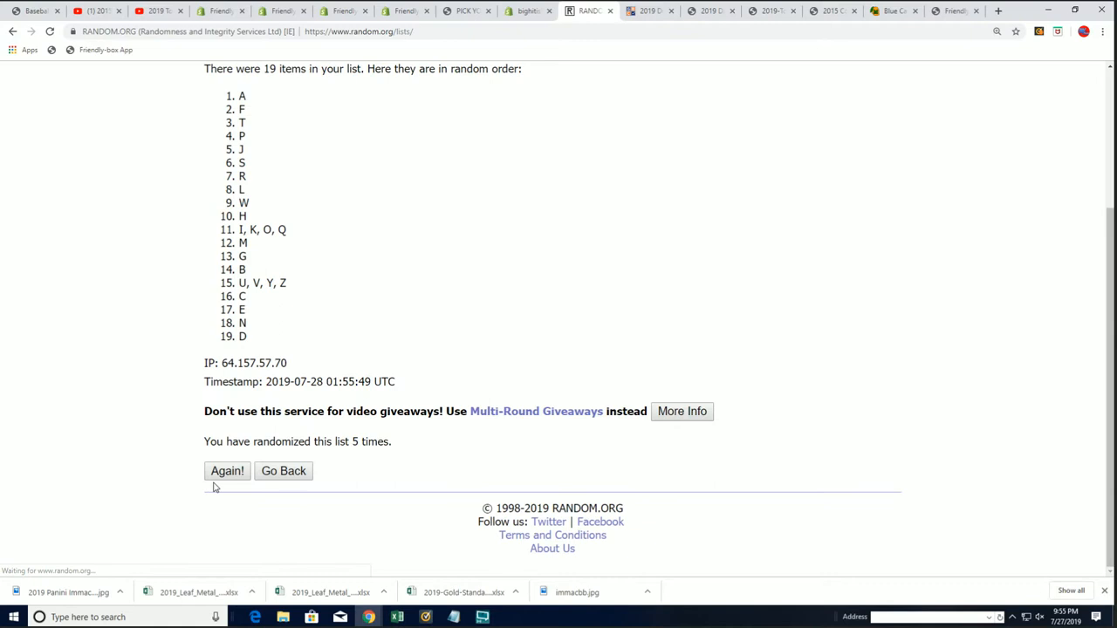
left_click(227, 472)
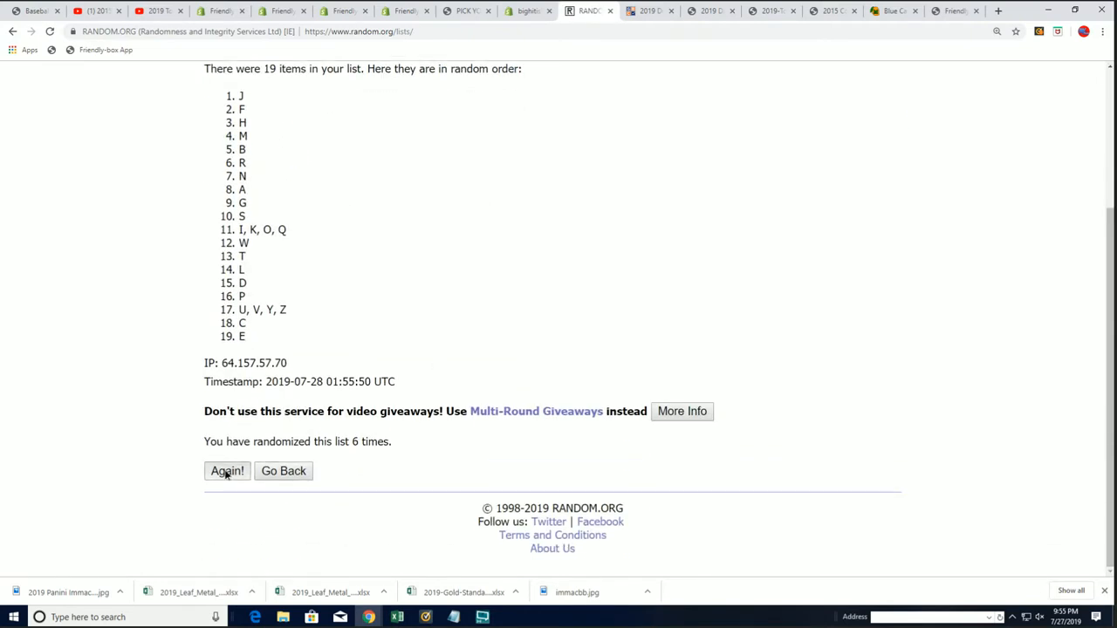
left_click(227, 472)
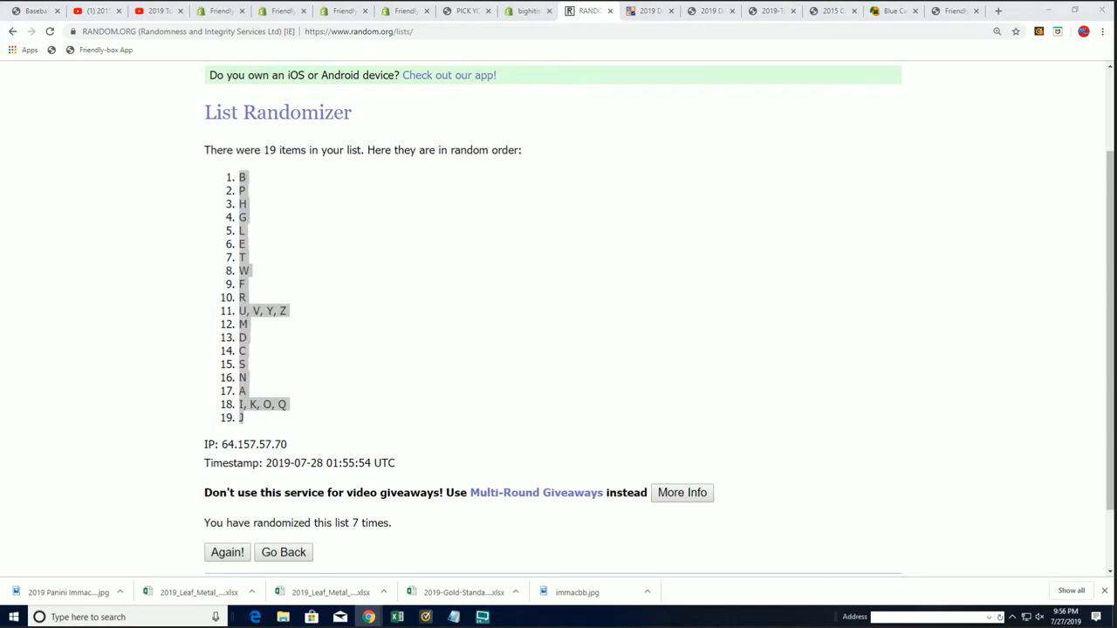
left_click(396, 618)
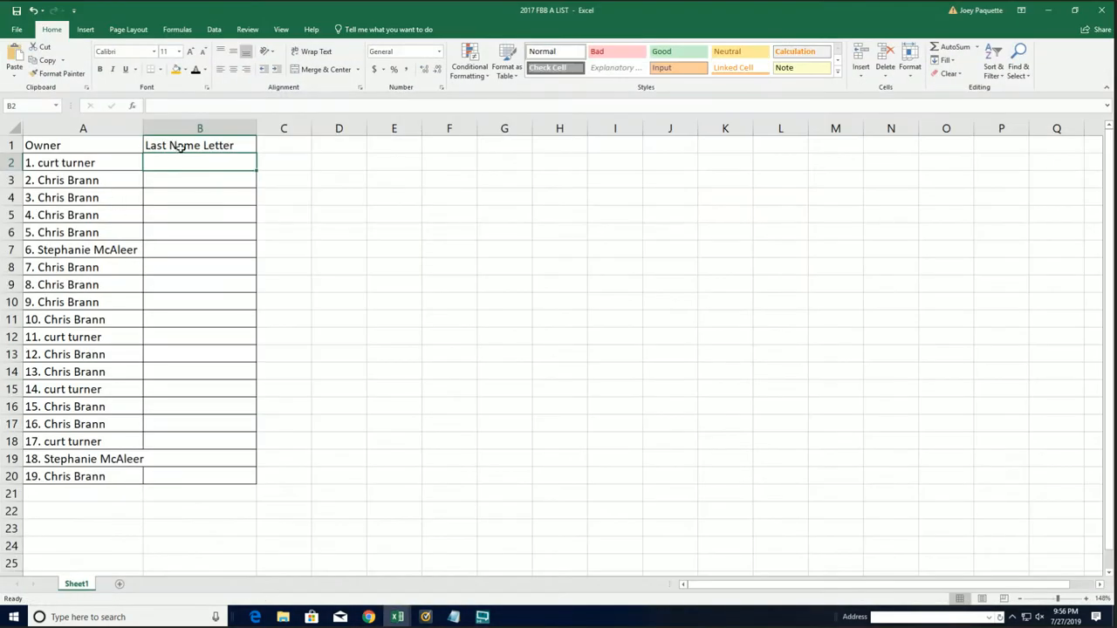
Paste the 19 shuffled letter groups into the Last Name Letter column beside the owners
key("ctrl+v")
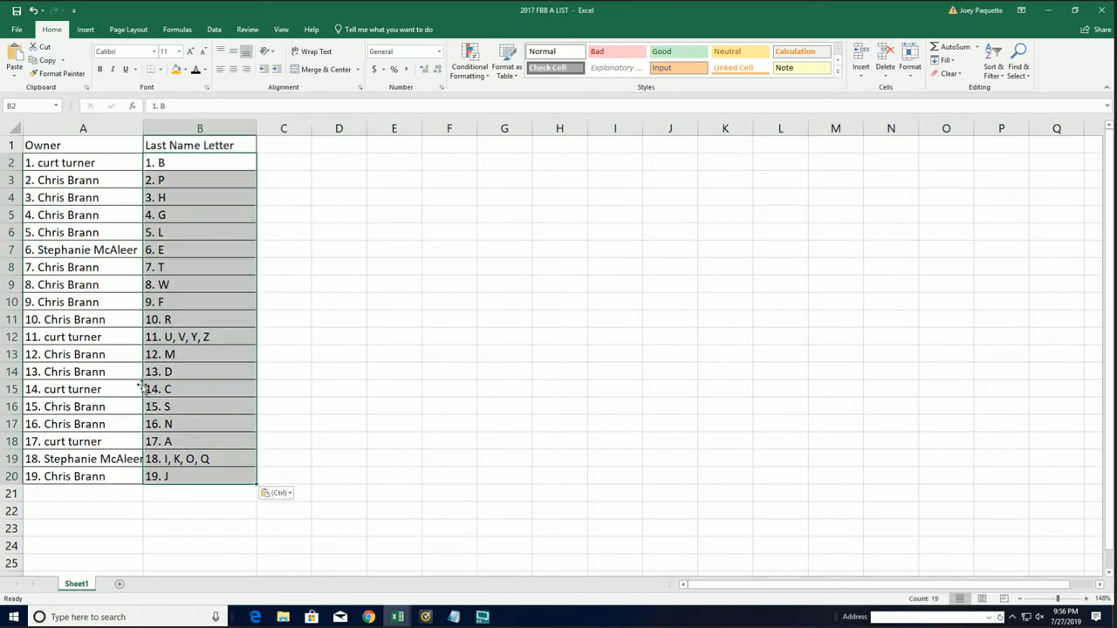
left_click(66, 372)
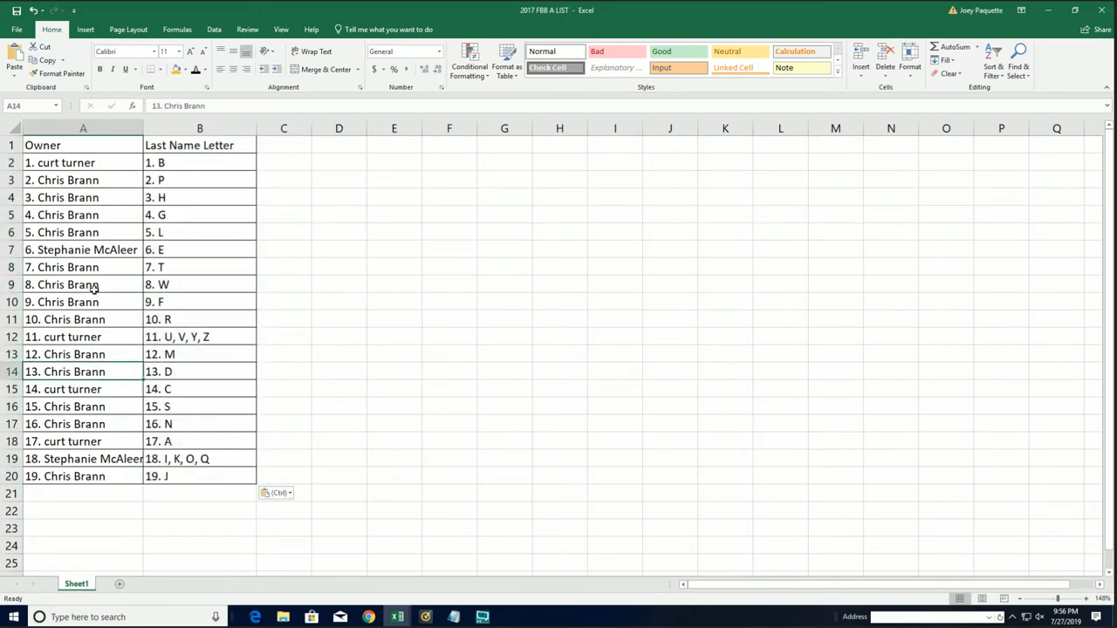
left_click(84, 352)
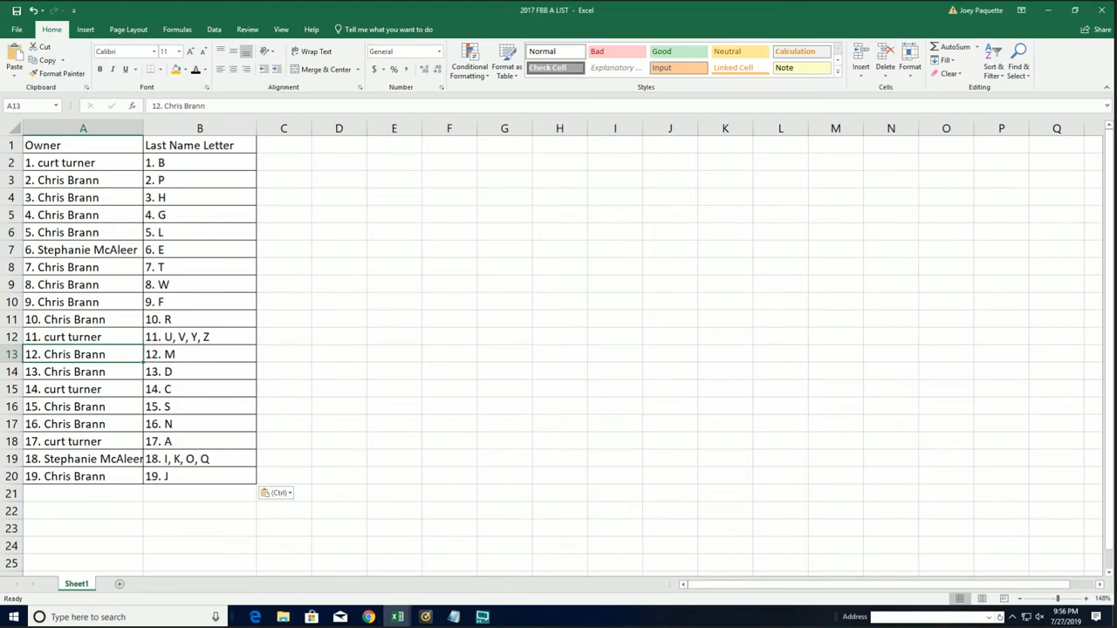